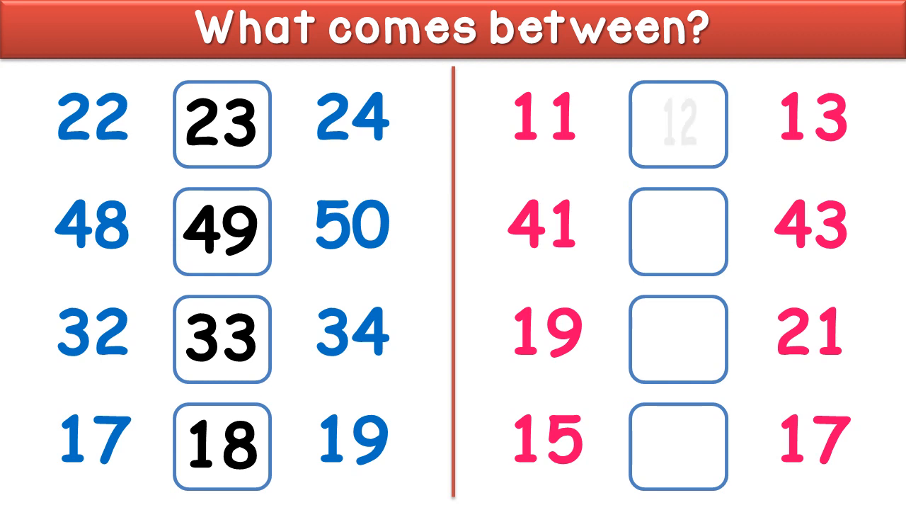
pyautogui.click(679, 123)
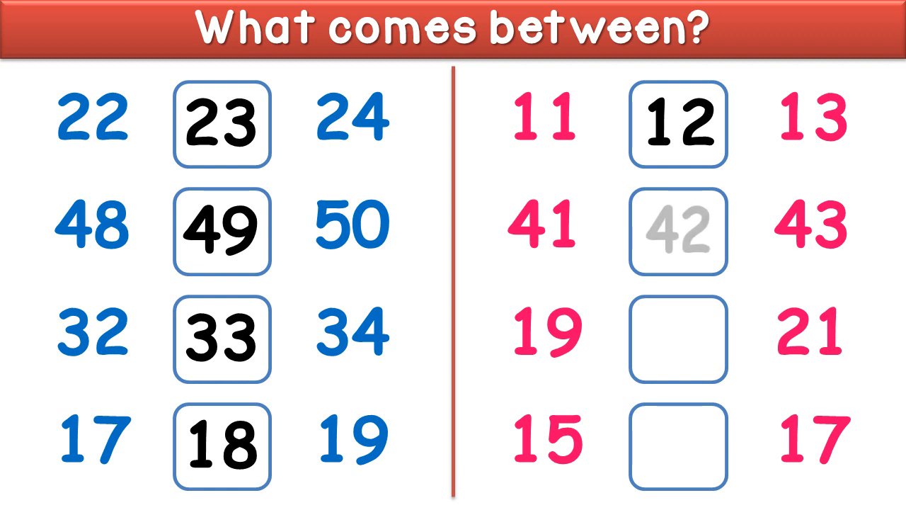
pyautogui.click(678, 230)
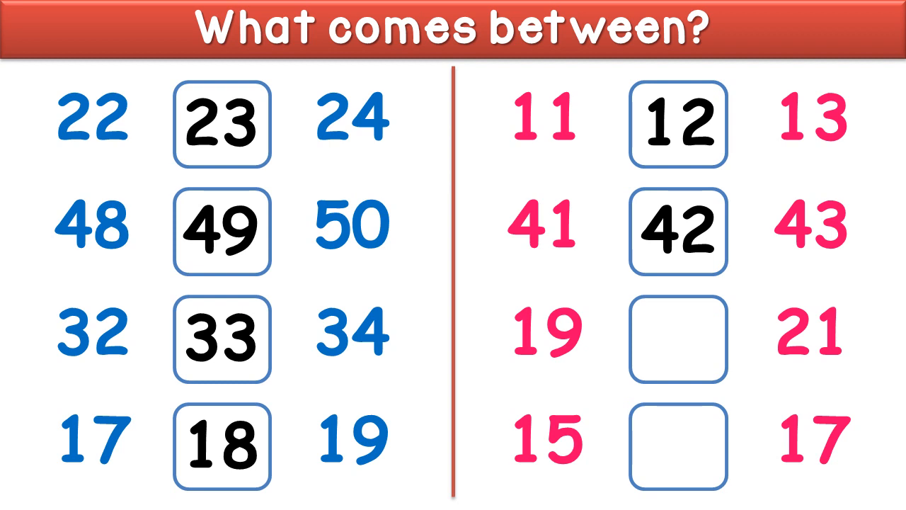
pyautogui.write('20')
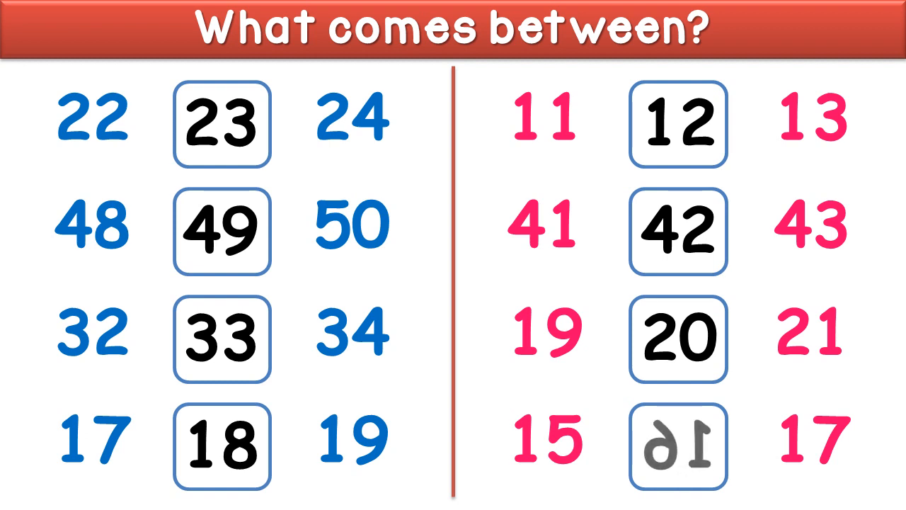
pyautogui.click(676, 459)
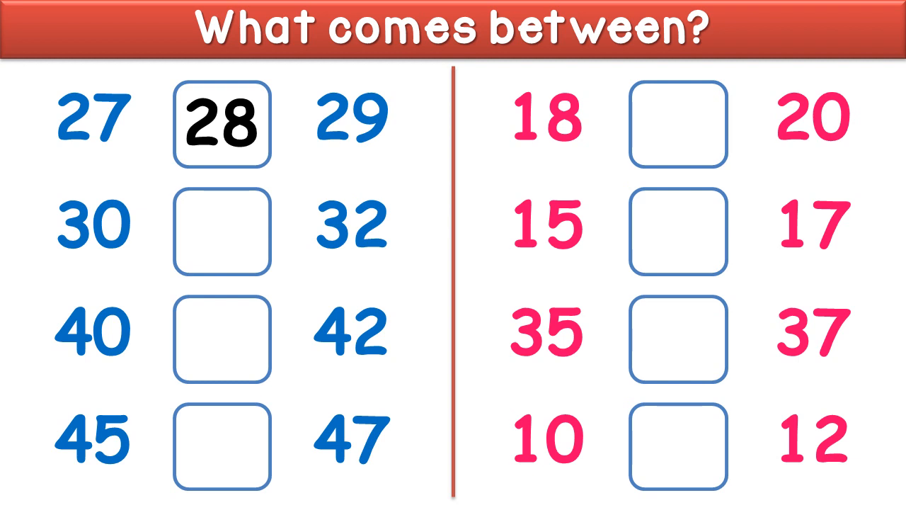
pyautogui.write('31')
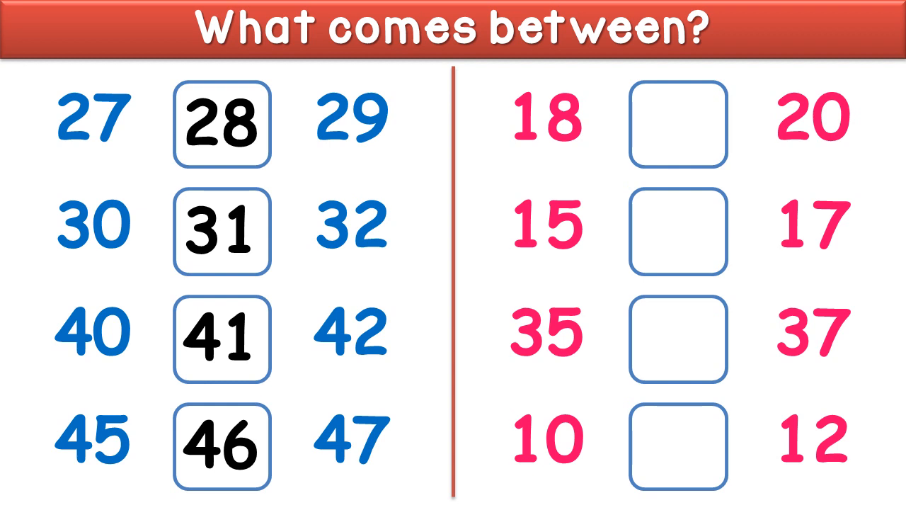
pyautogui.click(677, 125)
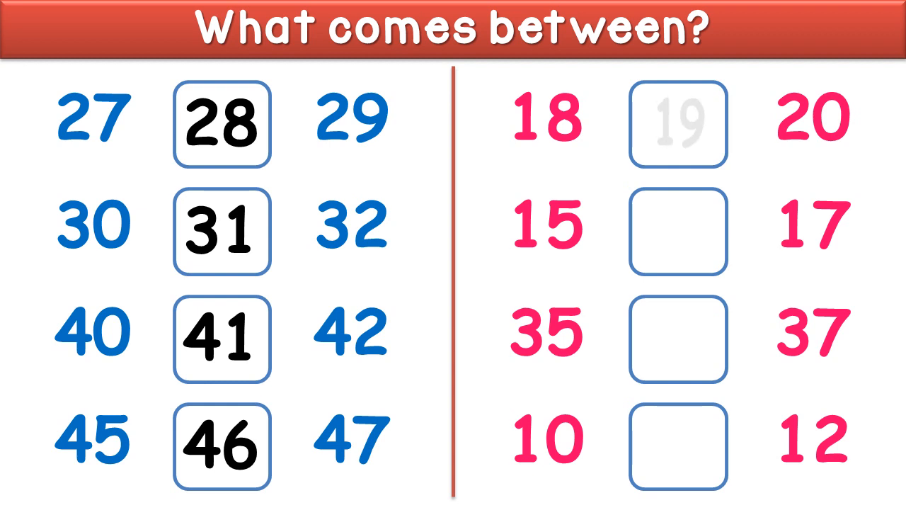
pyautogui.click(679, 120)
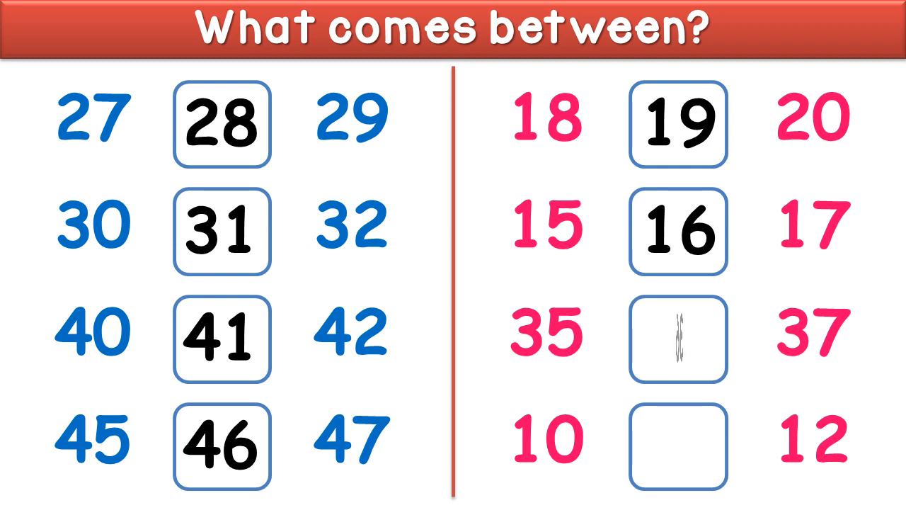
pyautogui.write('36')
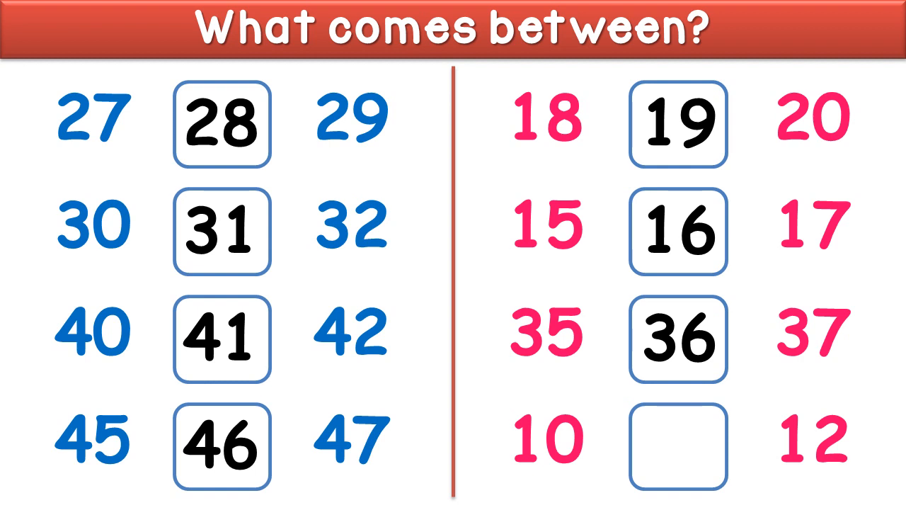
pyautogui.click(677, 447)
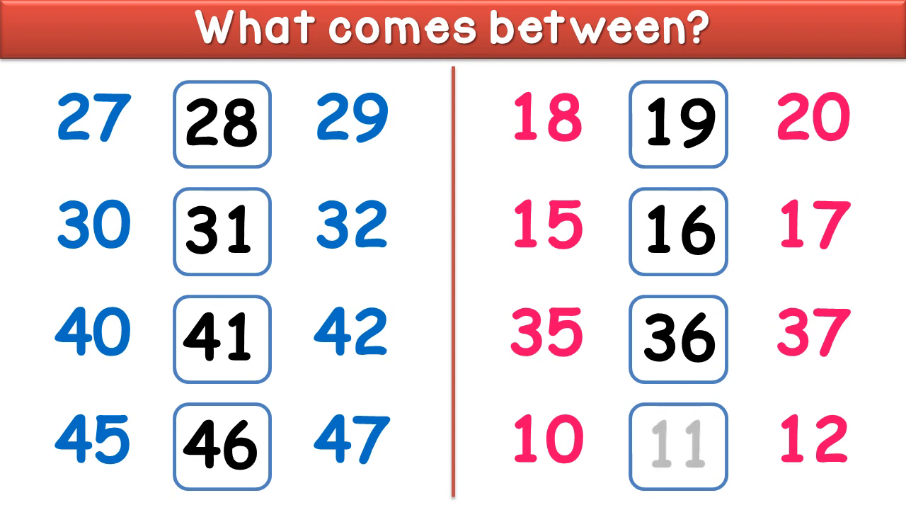
pyautogui.click(677, 456)
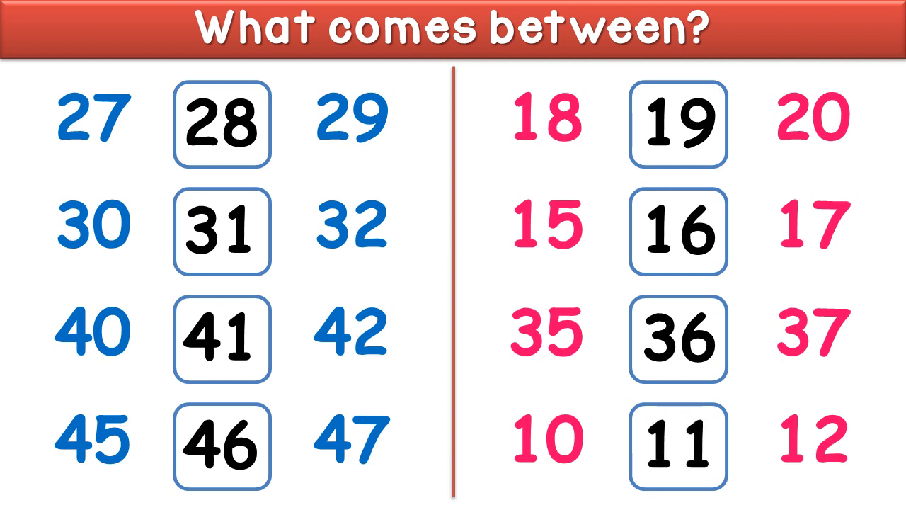